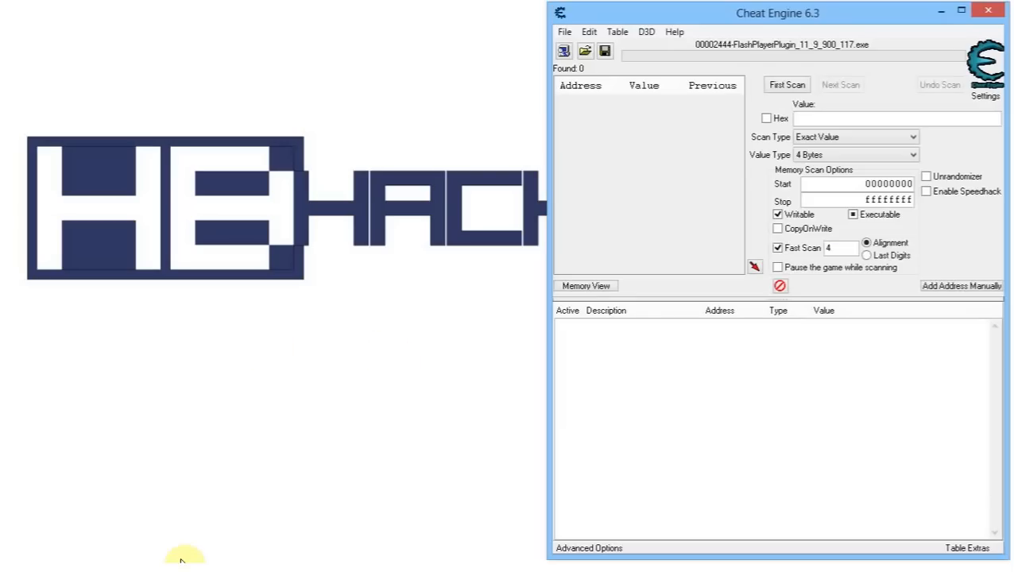
mouse_move(355, 367)
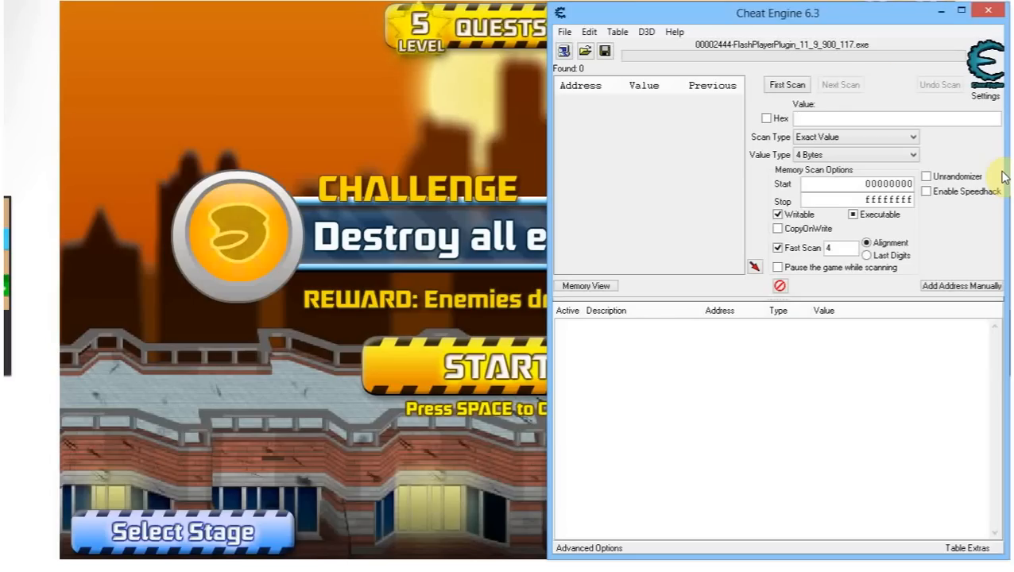
mouse_move(709, 111)
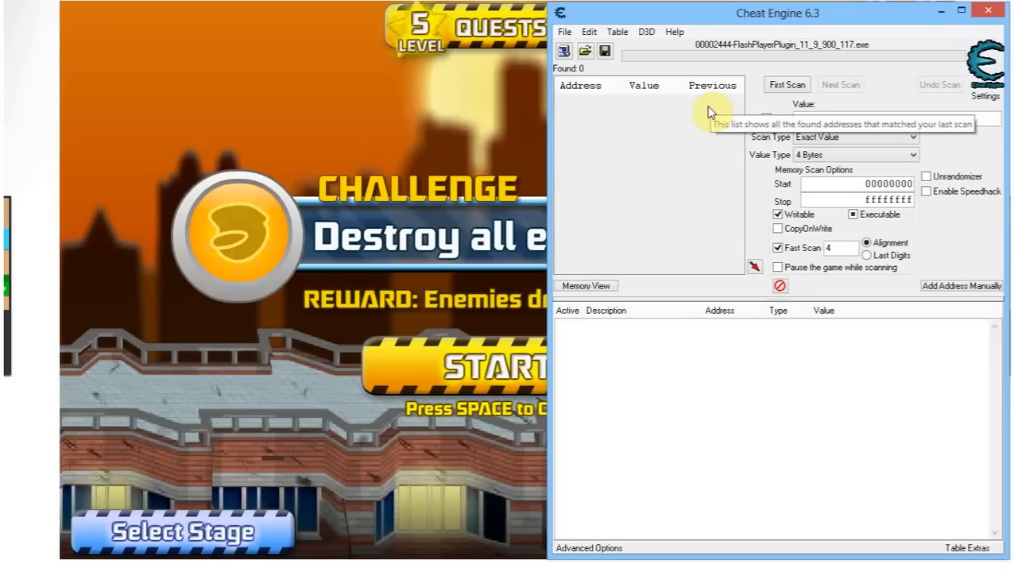
mouse_move(588, 326)
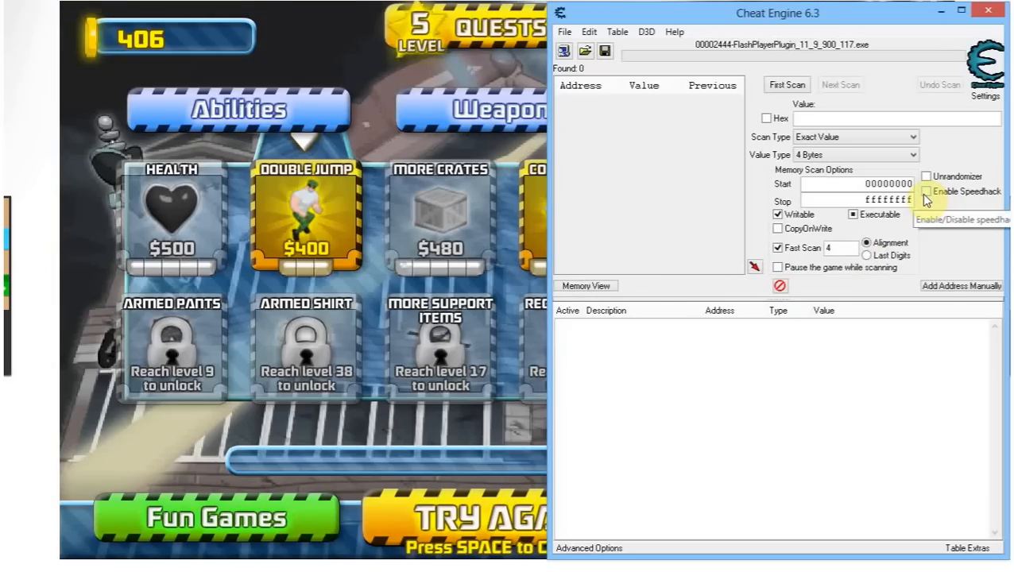
Enable the speedhack at 0.5 speed, replay the game level, and open Settings
left_click(927, 191)
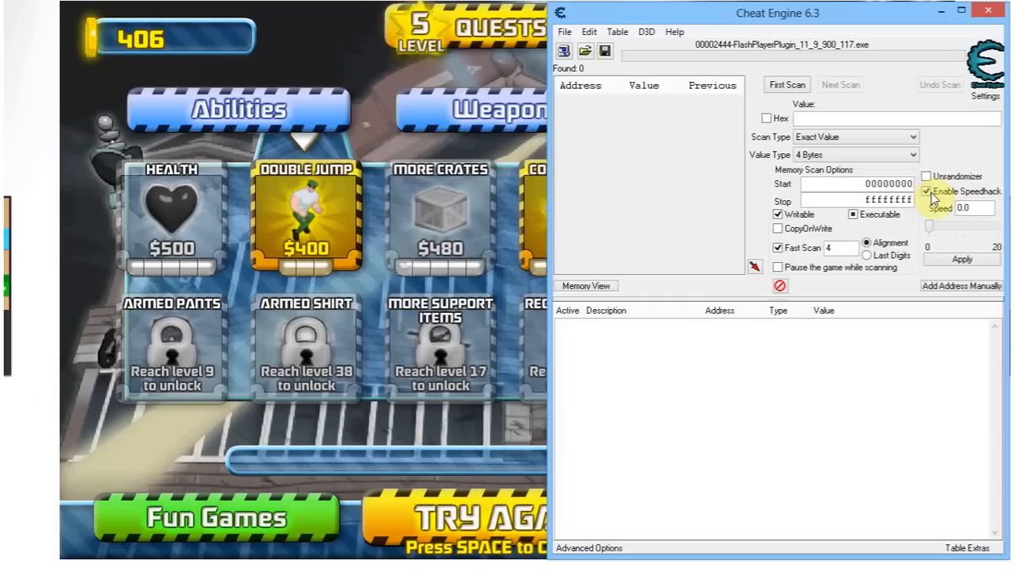
left_click(927, 191)
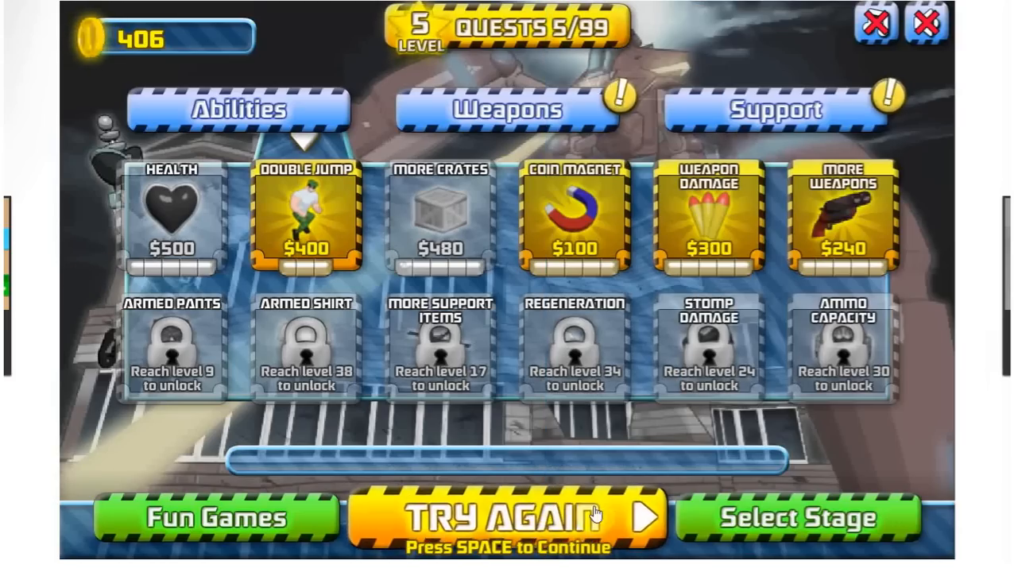
left_click(508, 517)
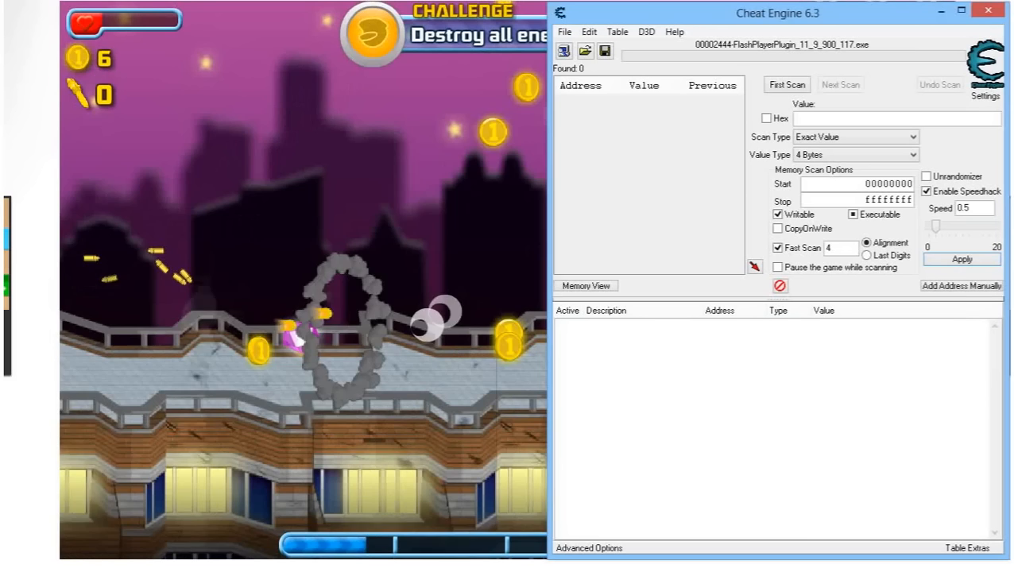
left_click(927, 191)
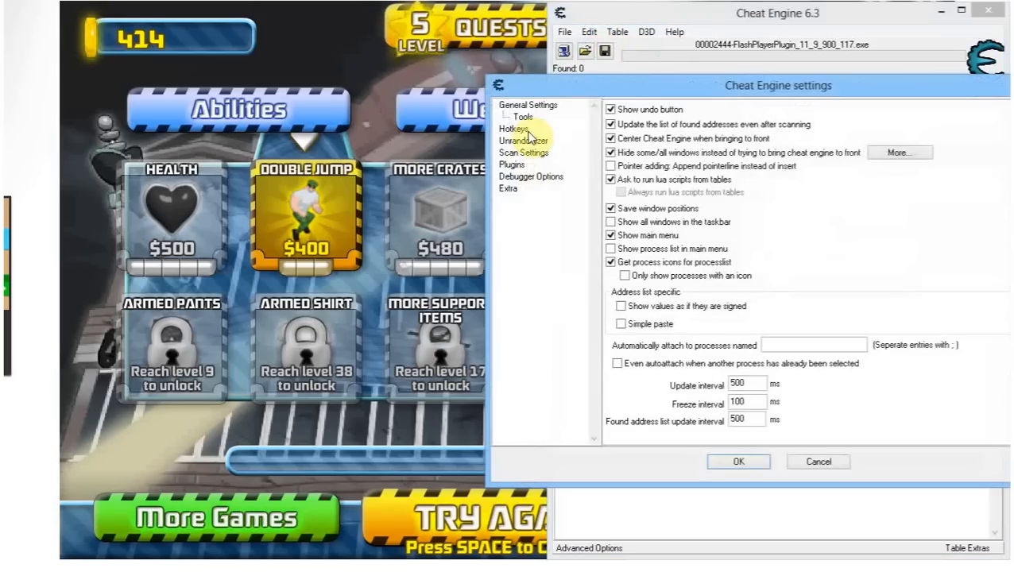
Select the Speedhack speed 1 hotkey entry (key 0, speed 0.50) in the Hotkeys settings
left_click(512, 128)
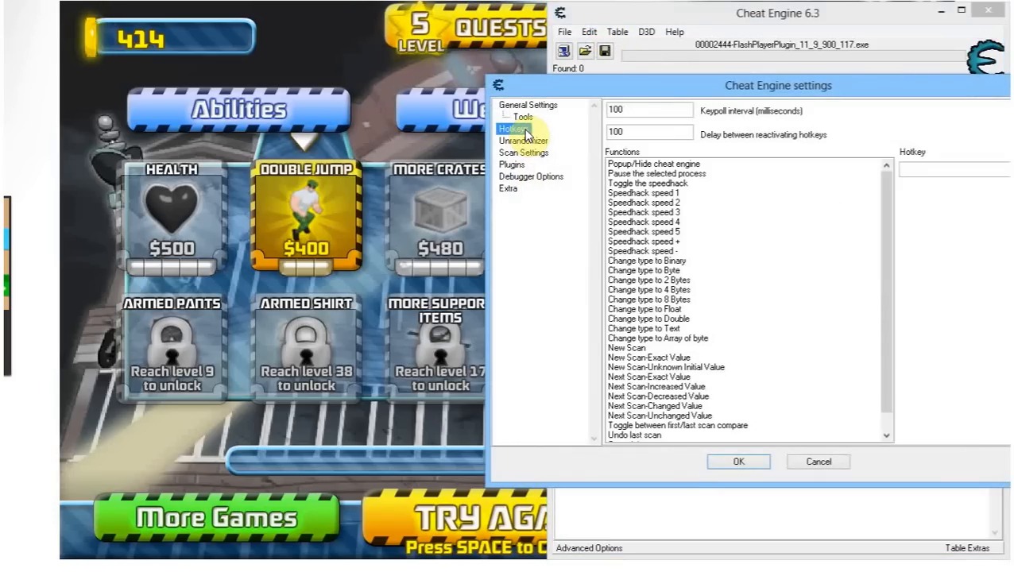
left_click(645, 192)
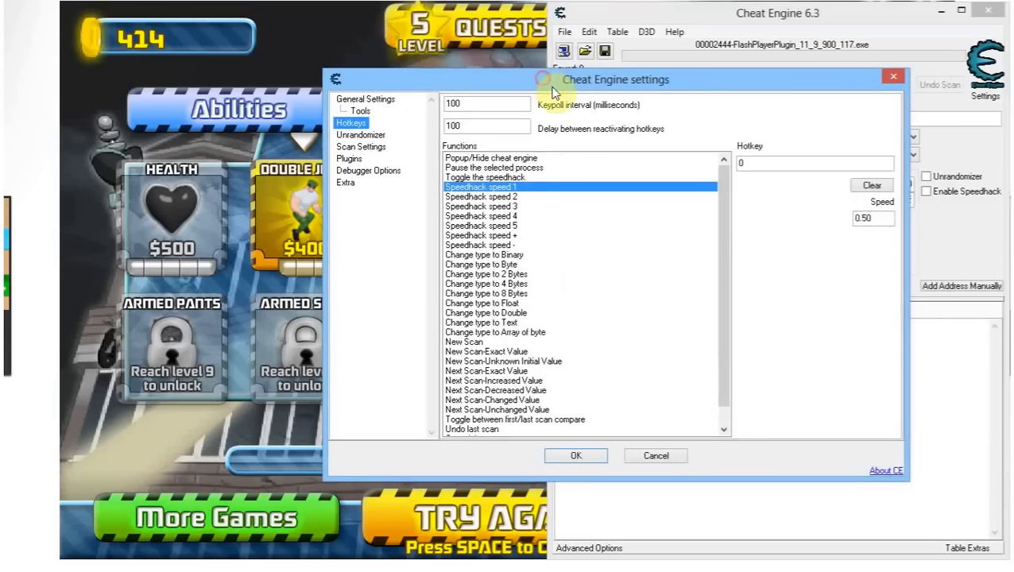
left_click(815, 164)
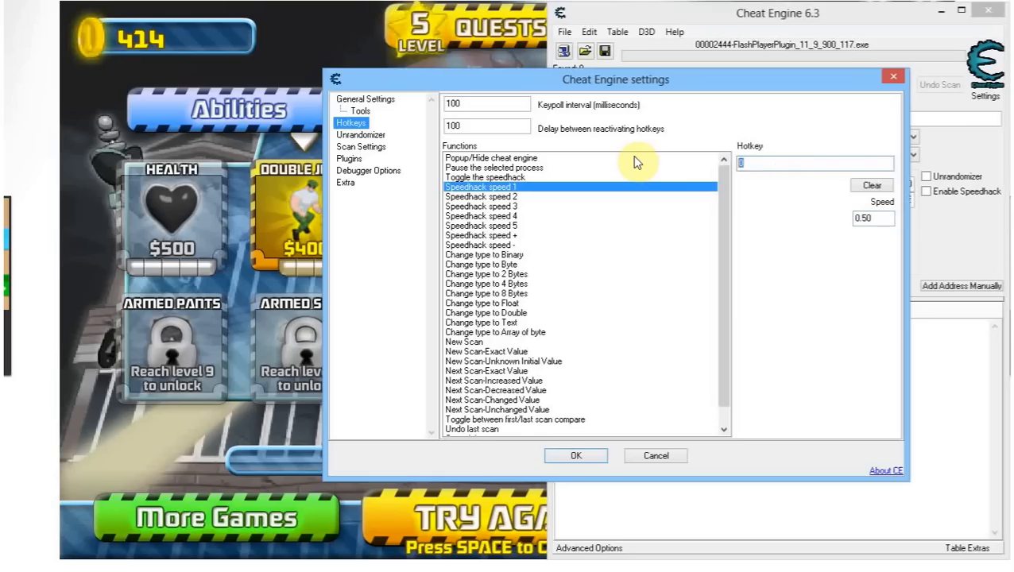
Bind Speedhack speed 2 to key 9 at 1.00 and speed 3 to key 8, then review bindings
left_click(488, 197)
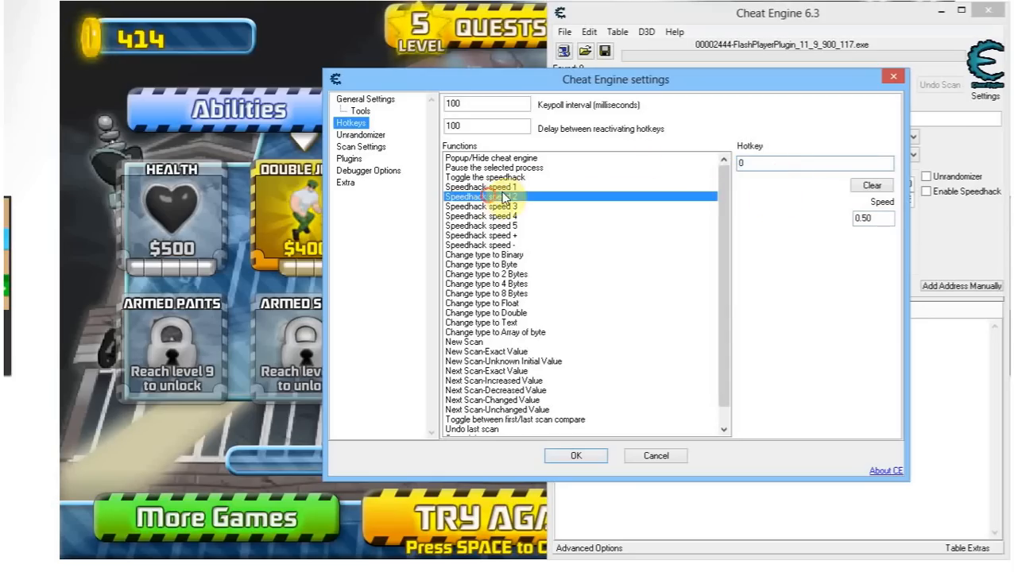
type("9")
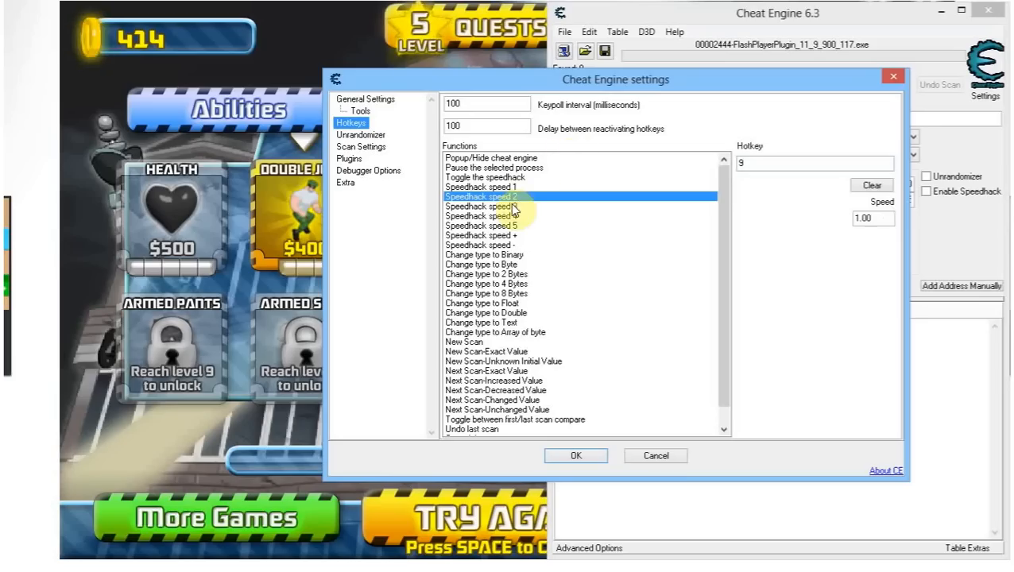
left_click(480, 216)
type("8")
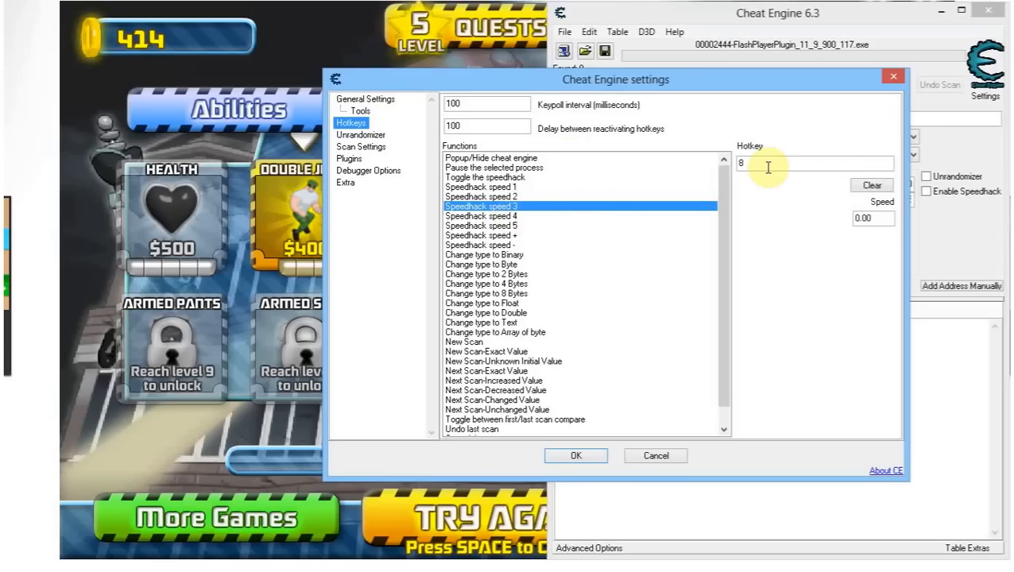
mouse_move(852, 144)
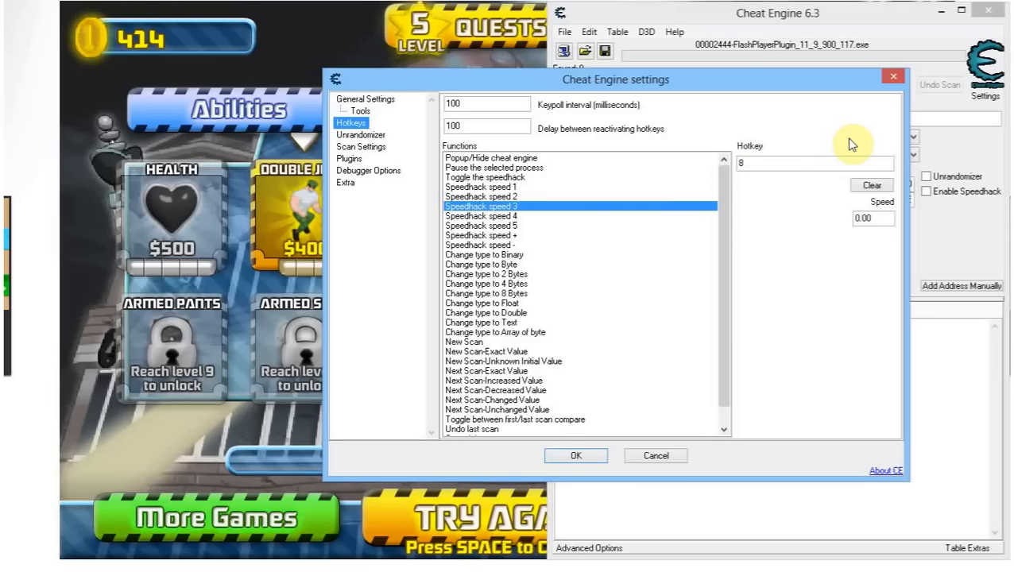
left_click(513, 196)
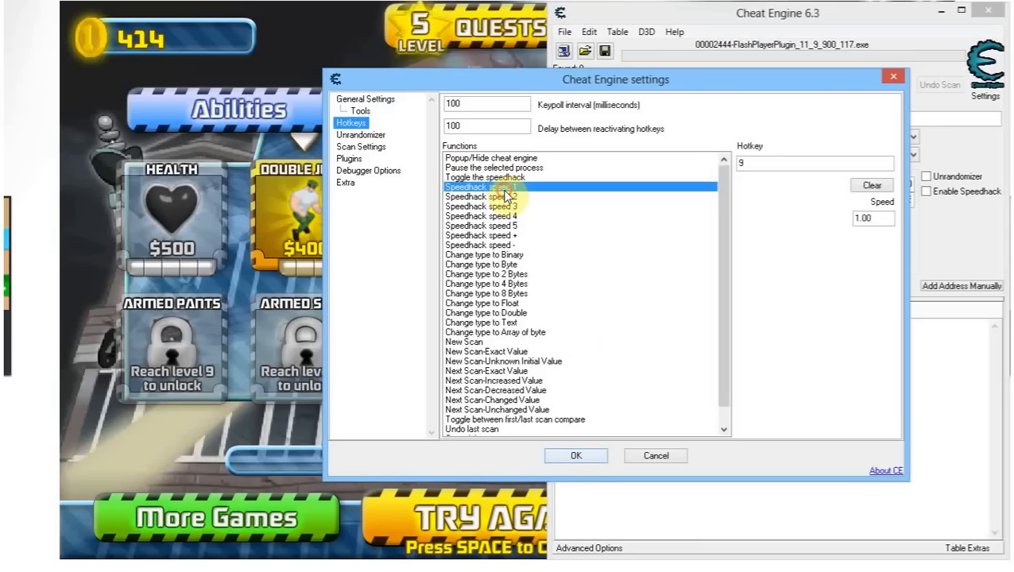
left_click(486, 196)
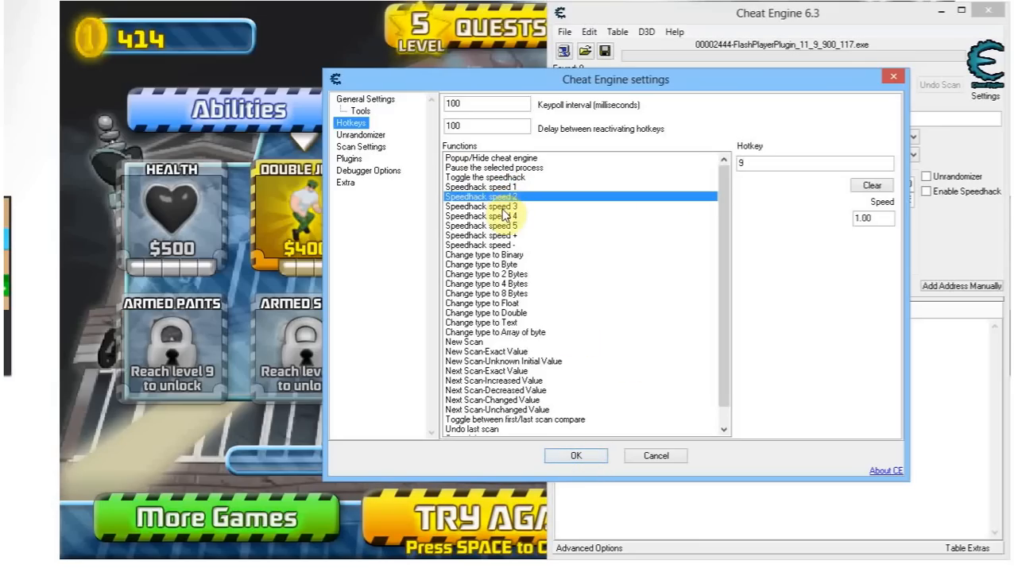
left_click(481, 206)
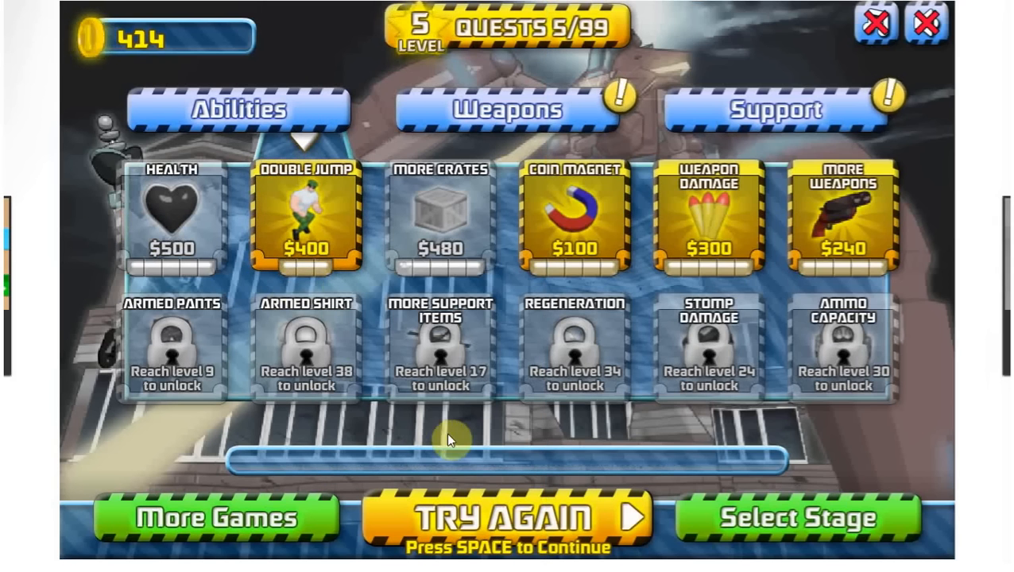
Retry the level and start the 'Destroy all enemies' challenge
left_click(505, 516)
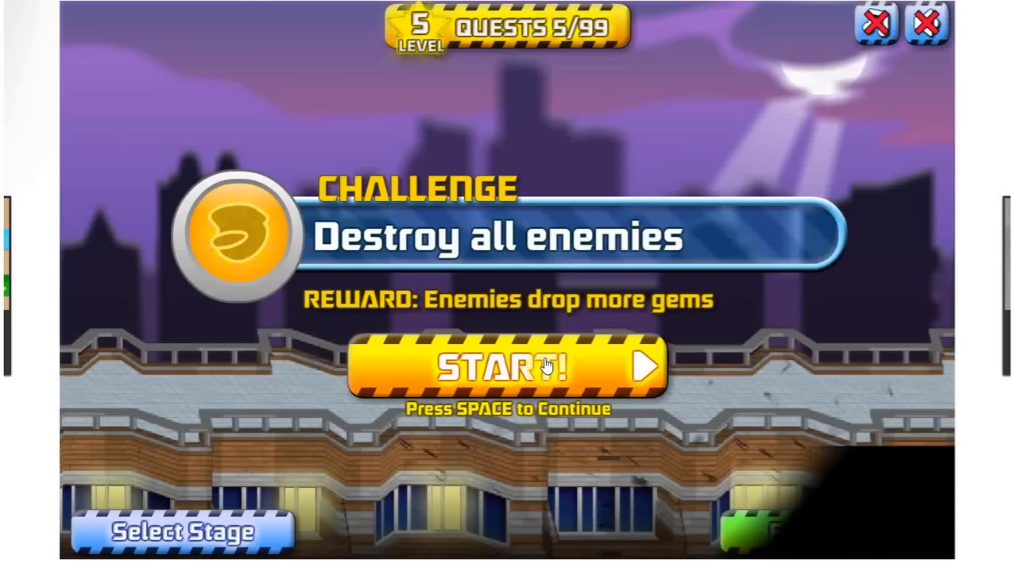
left_click(506, 368)
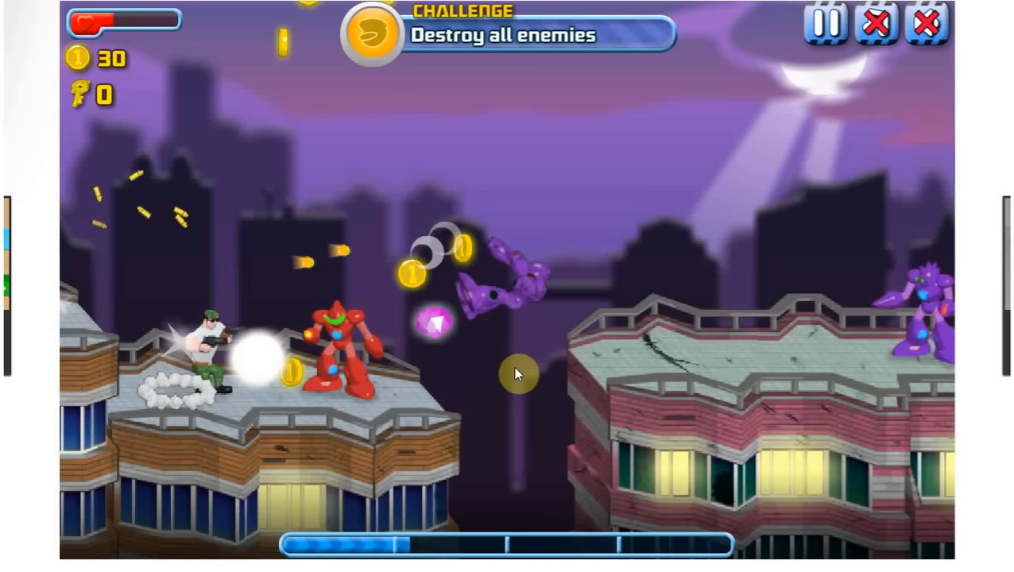
mouse_move(501, 360)
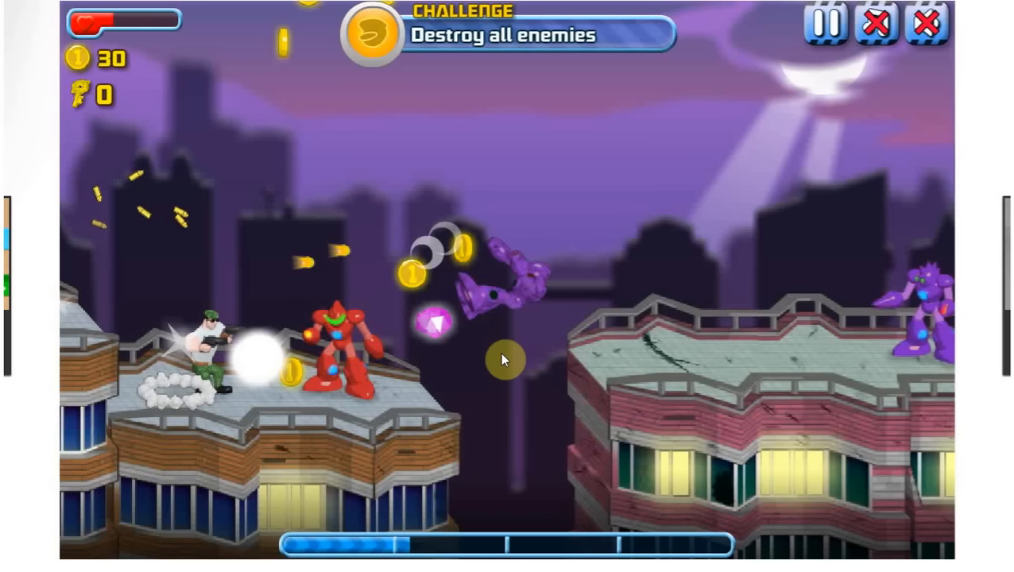